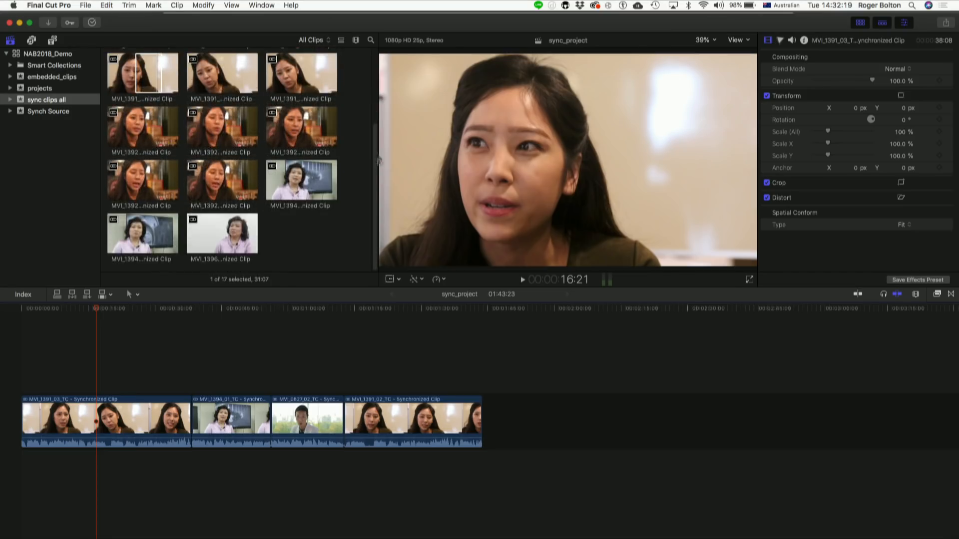
Start Scribeomatic transcribing all six synchronized interview clips.
scroll(up, 3)
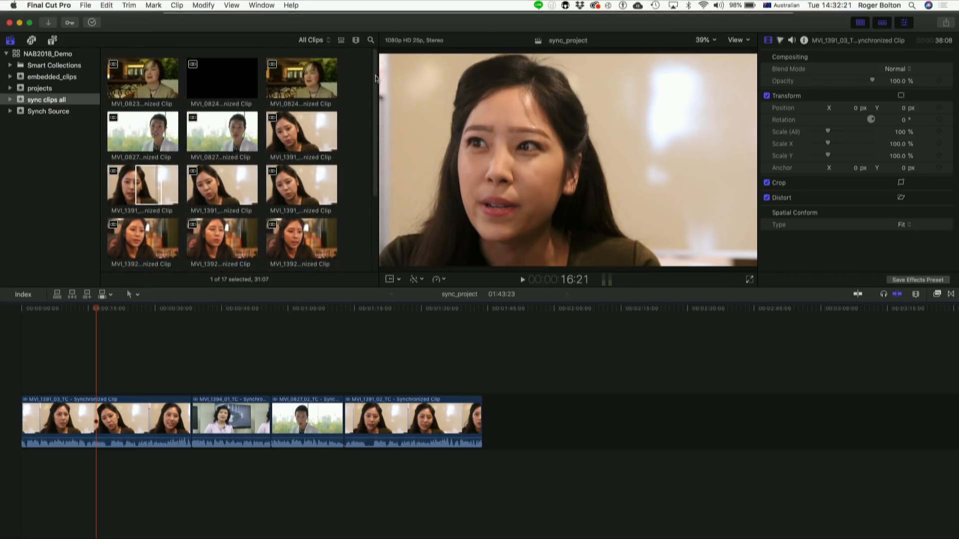
mouse_move(363, 103)
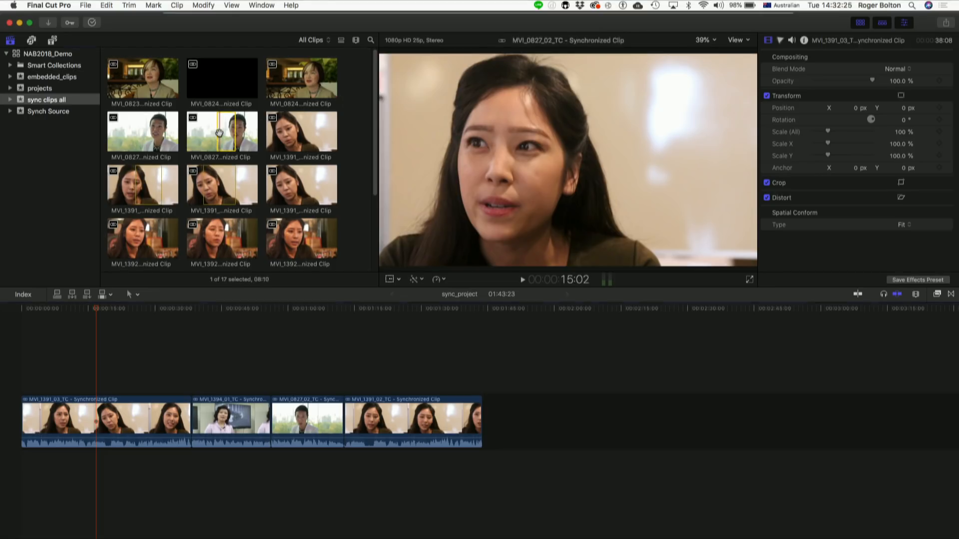
click(222, 131)
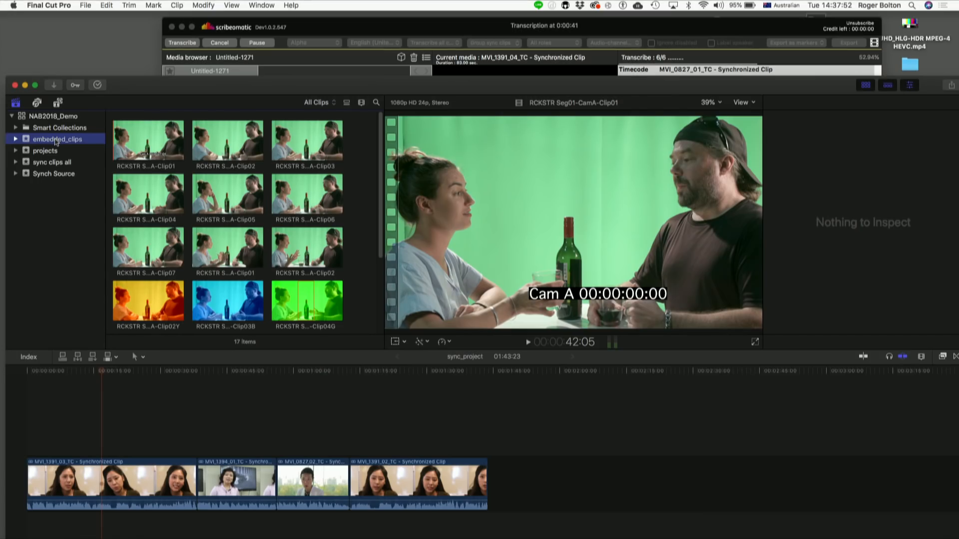
mouse_move(44, 150)
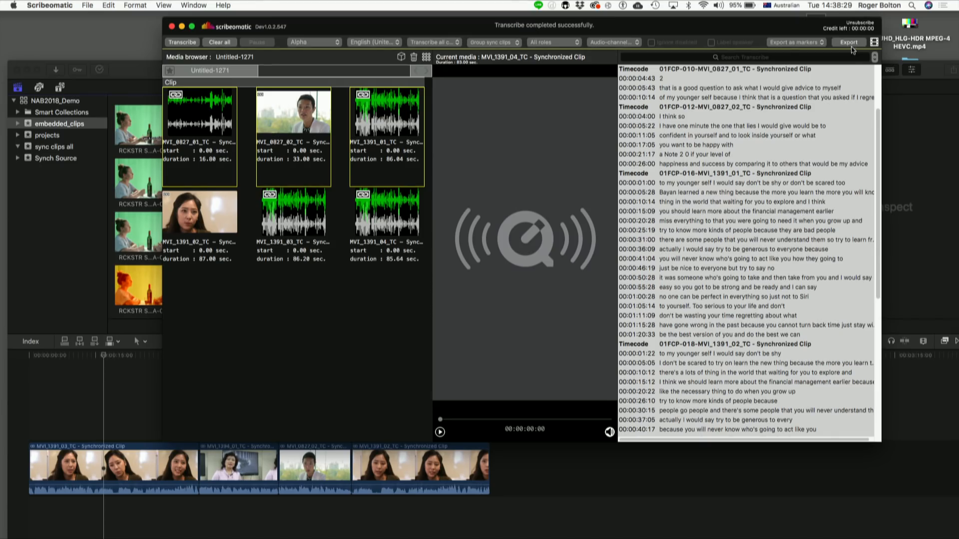
Choose 'Export as notes range' for the transcript and bring up the export destinations.
click(848, 41)
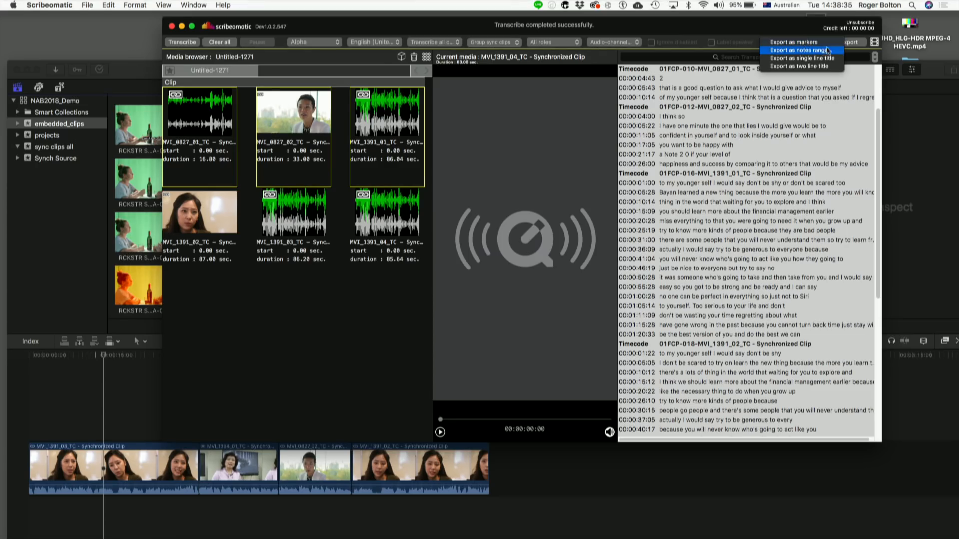
mouse_move(803, 58)
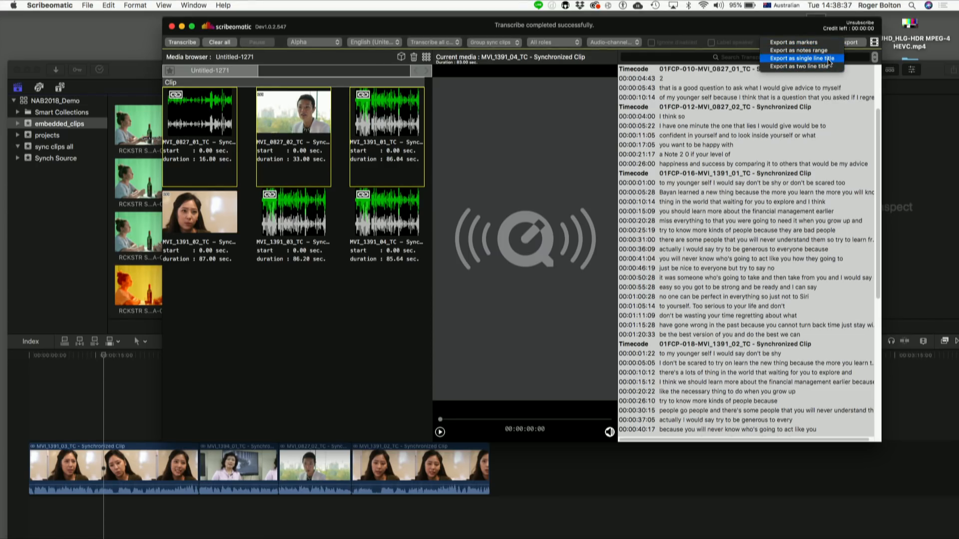
click(795, 41)
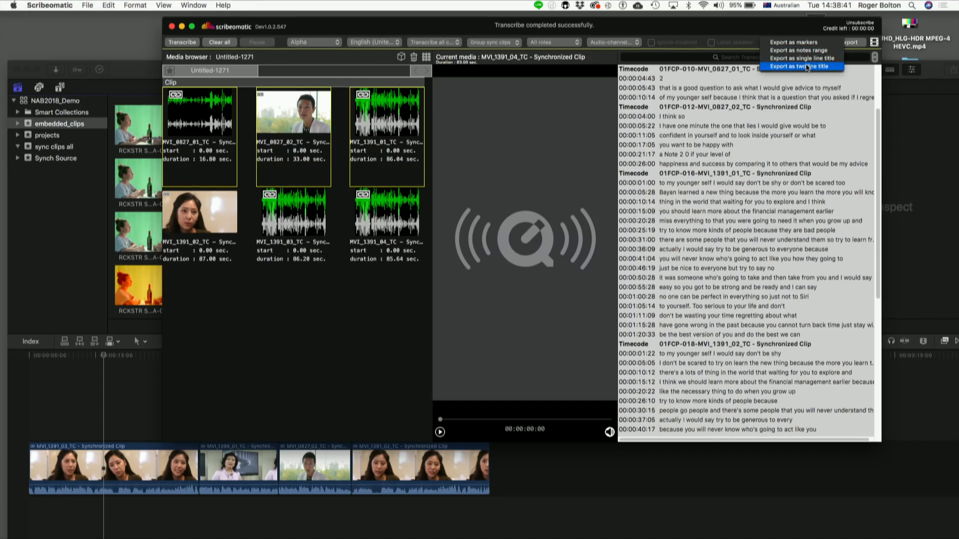
mouse_move(801, 42)
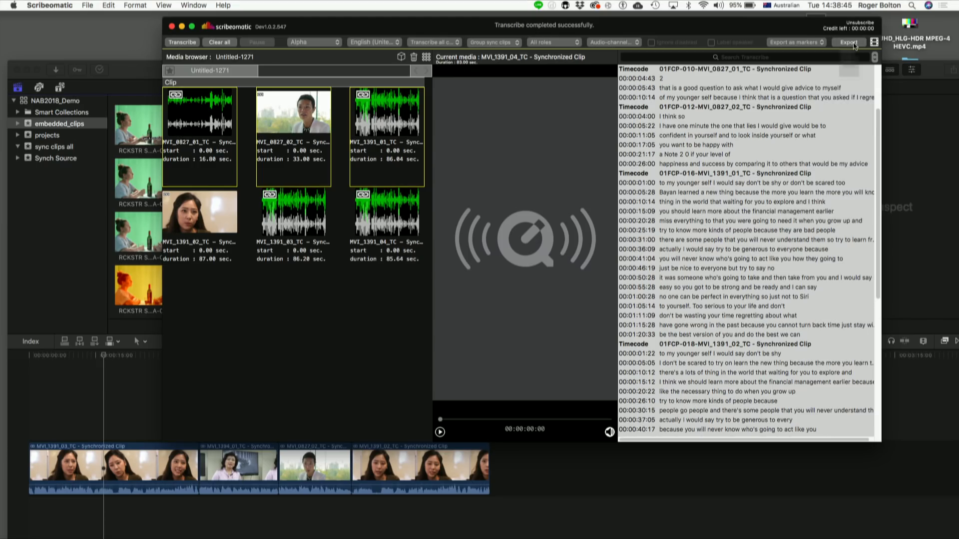
click(848, 42)
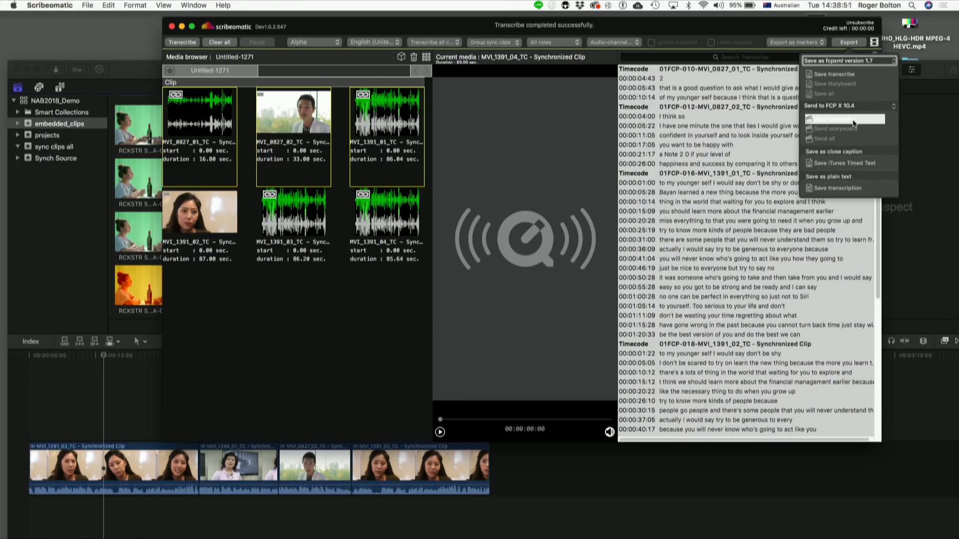
Send the transcript to FCP X 10.4 into a new library named newdemo.
click(835, 105)
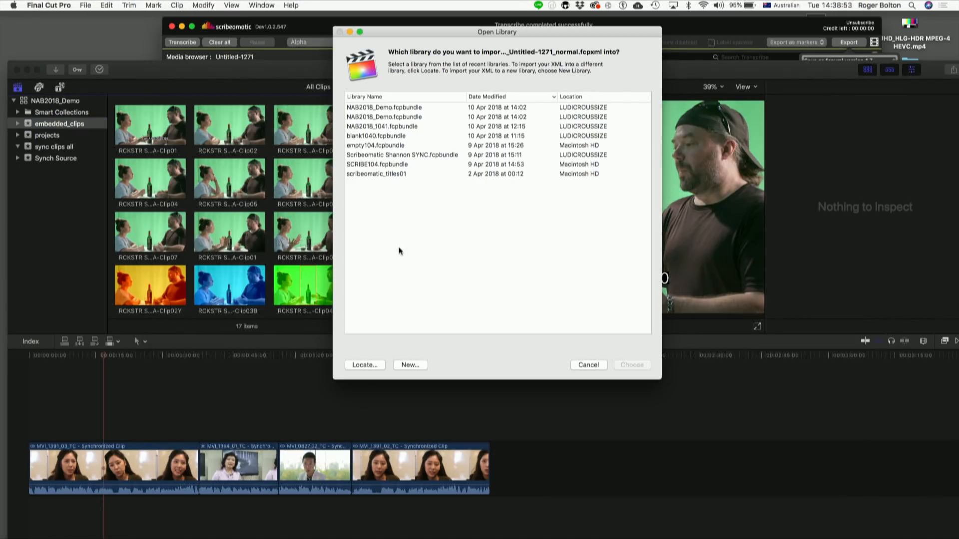
click(410, 365)
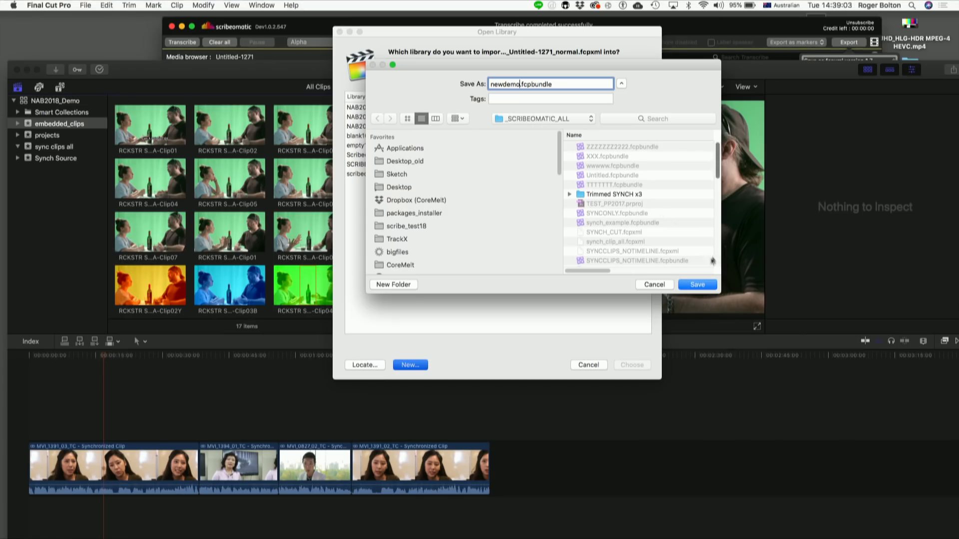
click(697, 285)
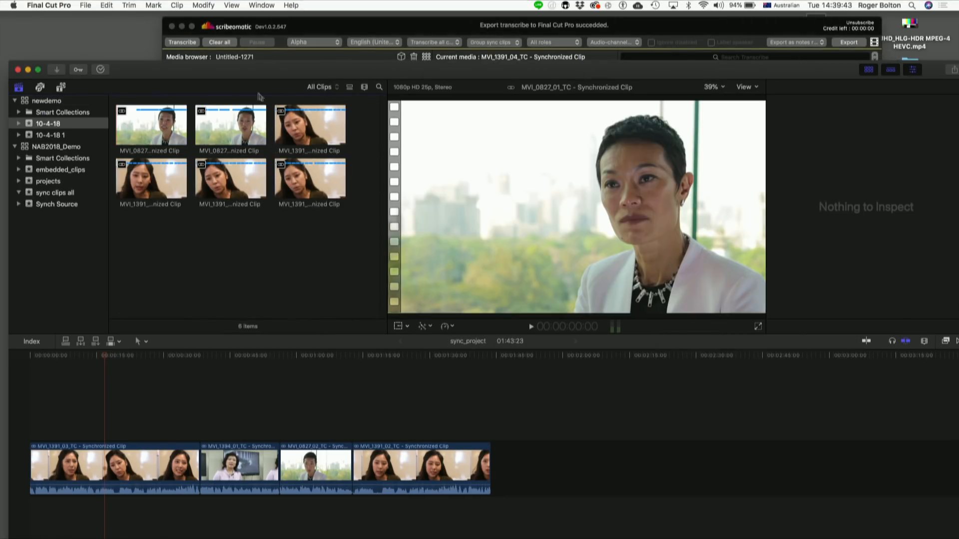
Preview the imported interview clips and switch the browser to list view.
click(230, 124)
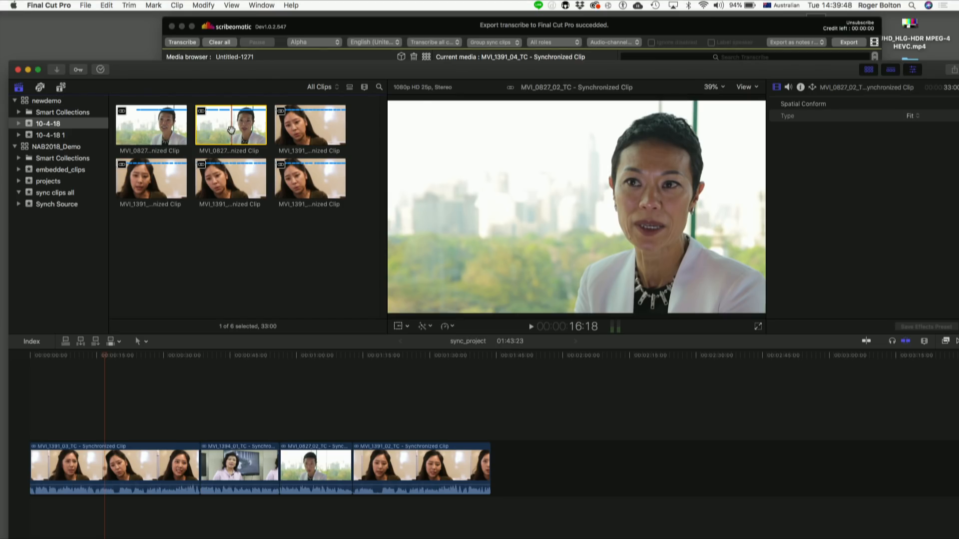
mouse_move(196, 105)
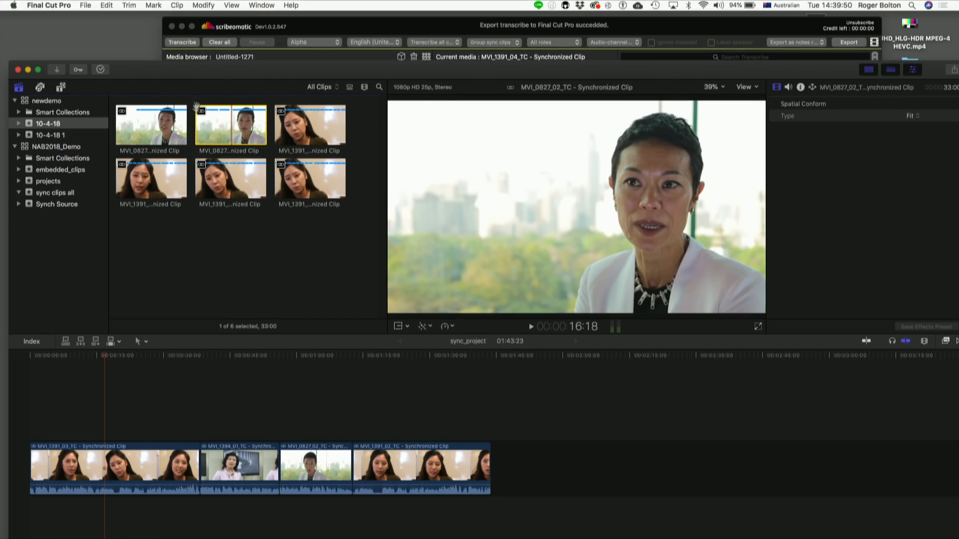
click(151, 125)
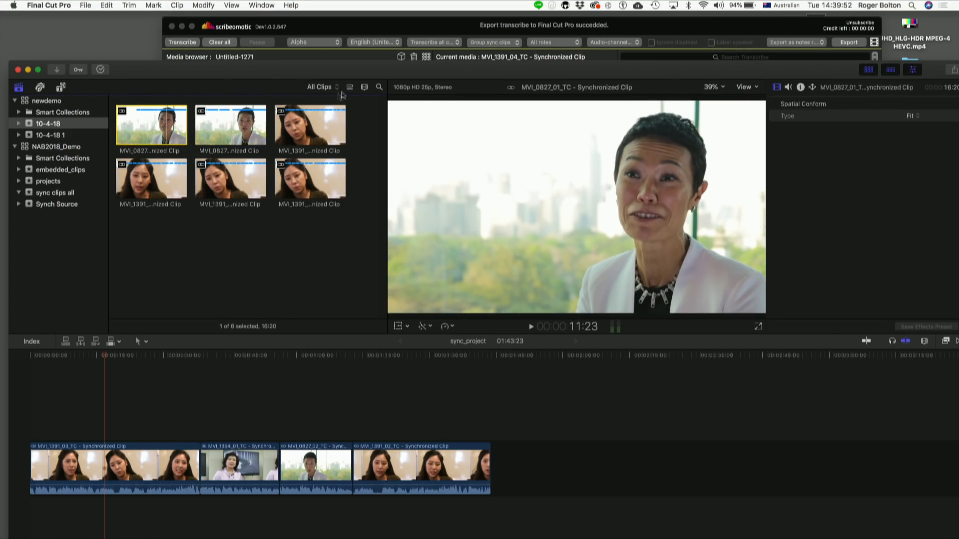
click(348, 86)
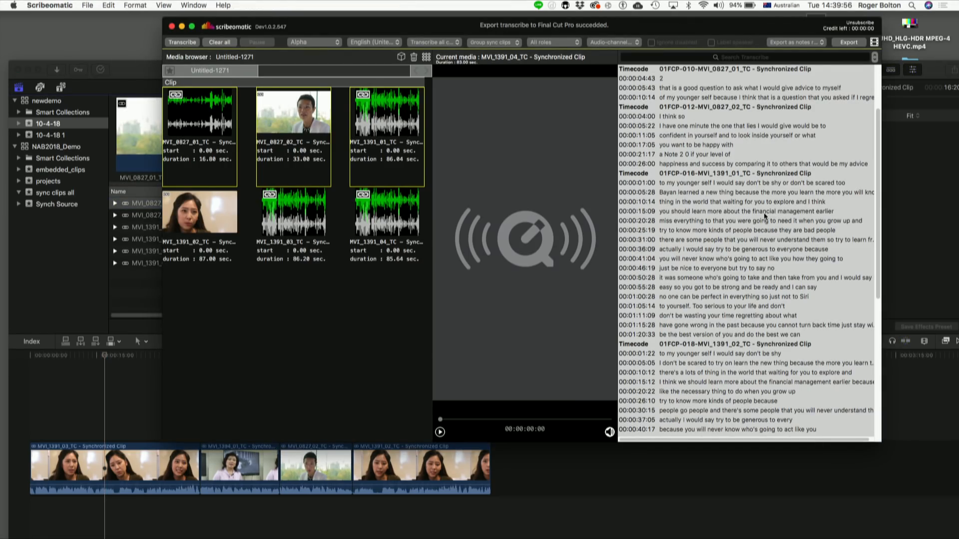
mouse_move(744, 270)
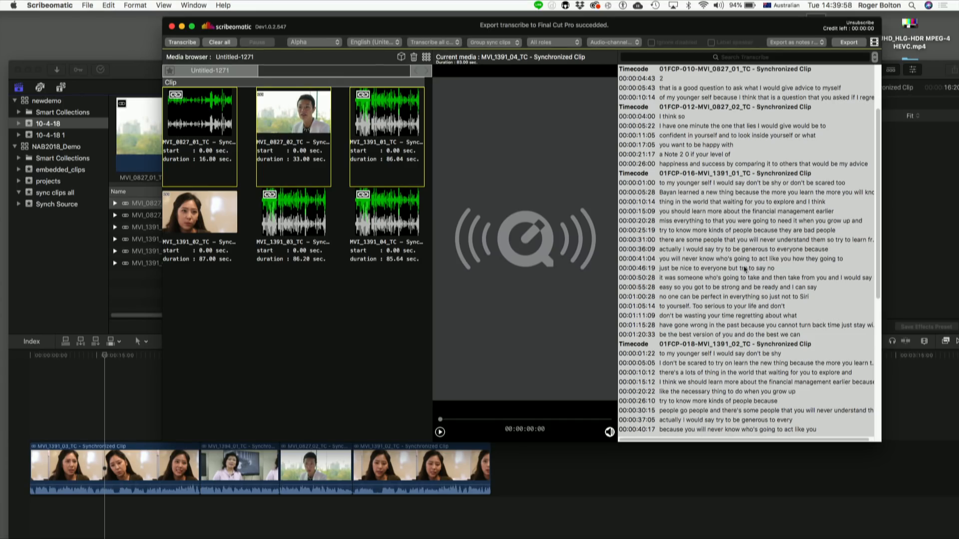
click(733, 248)
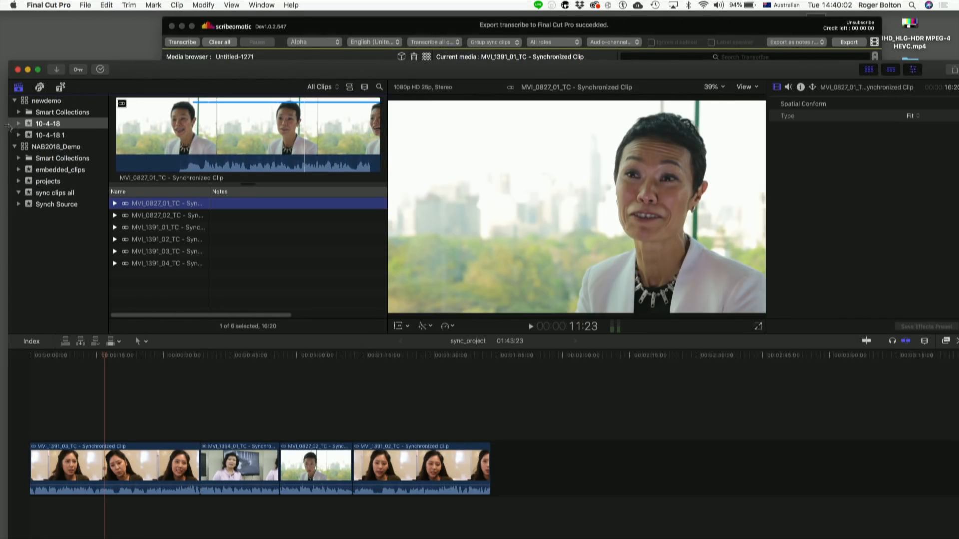
Search the 10-4-18 transcribe keyword collection for 'actually' and expand the matching clip.
click(19, 123)
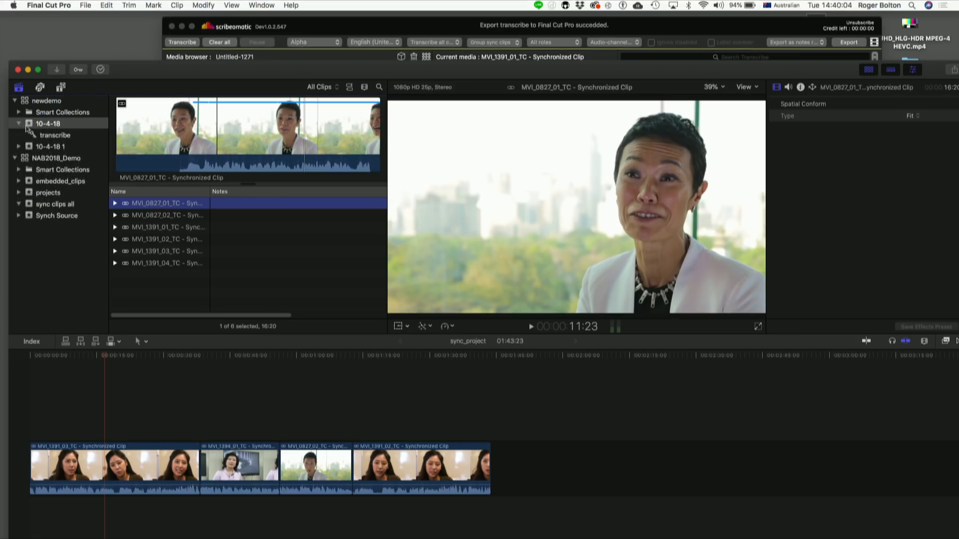
click(55, 135)
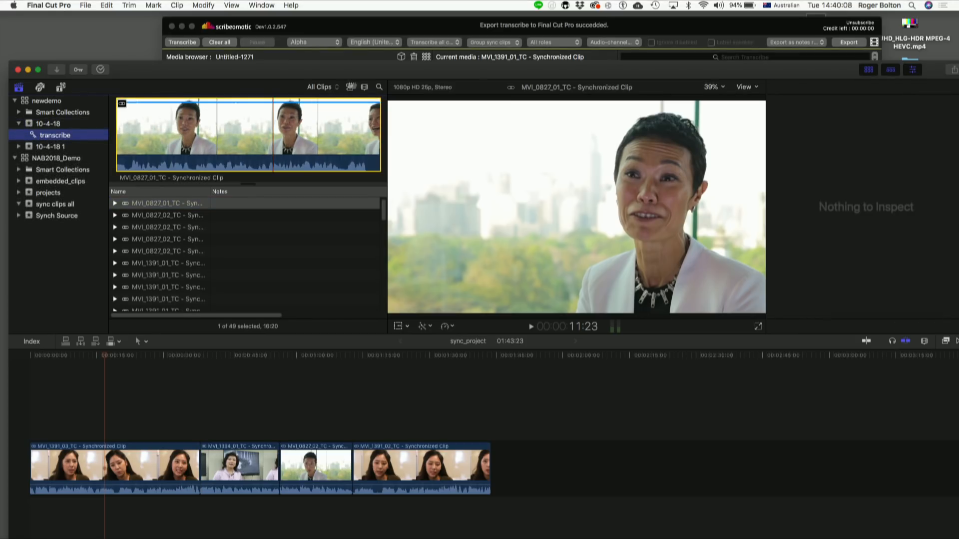
click(374, 48)
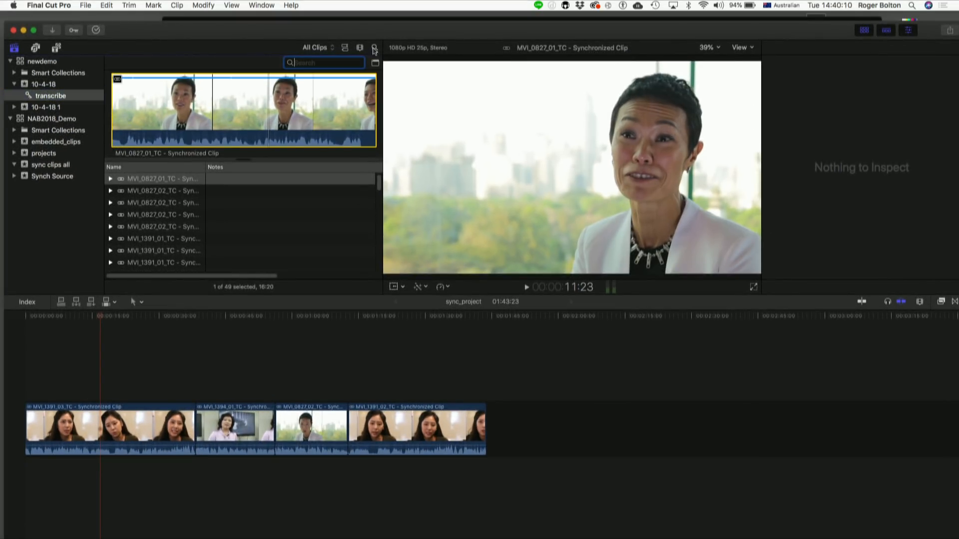
text(actually)
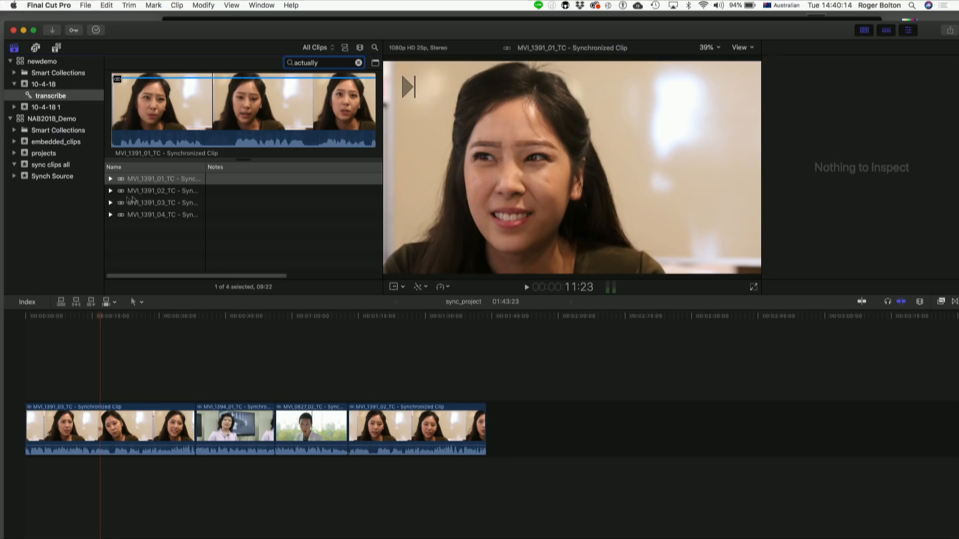
click(111, 179)
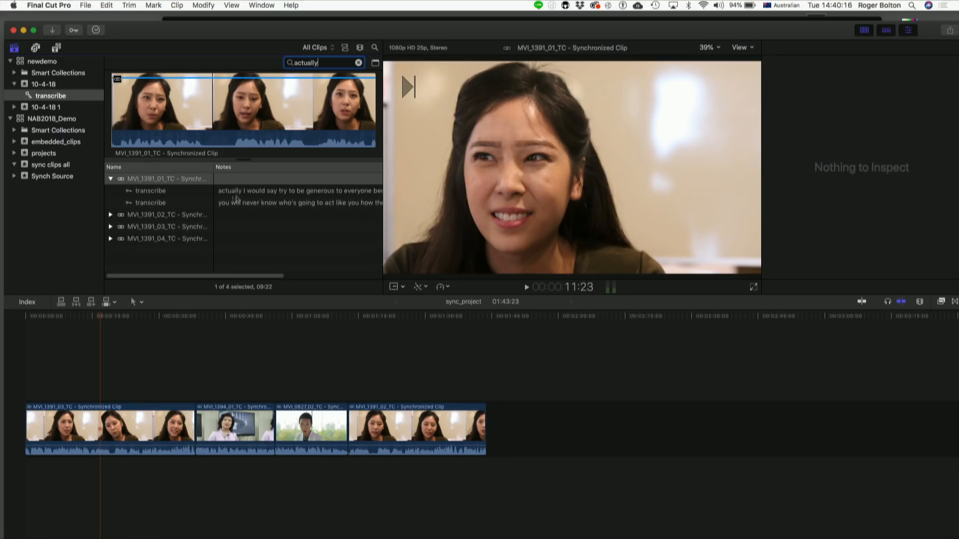
click(150, 190)
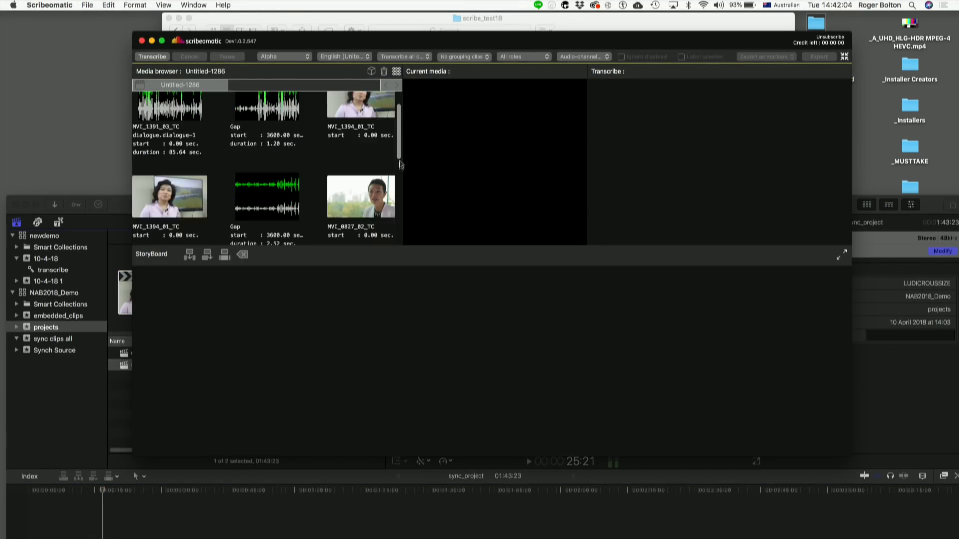
Scroll the Scribeomatic media browser to review the sync_project clips and gaps.
scroll(up, 3)
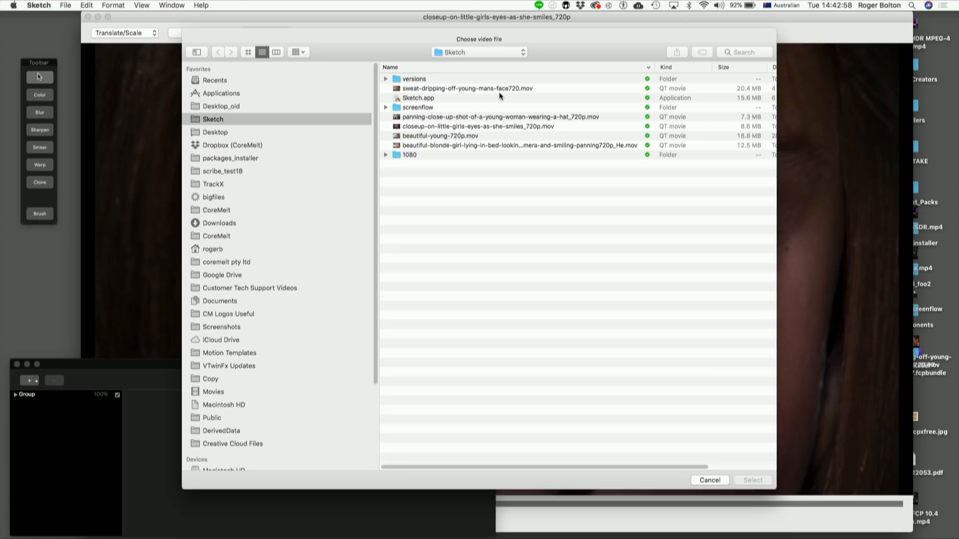
Load sweat-dripping-off-young-mans-face720.mov into Sketch.
click(466, 88)
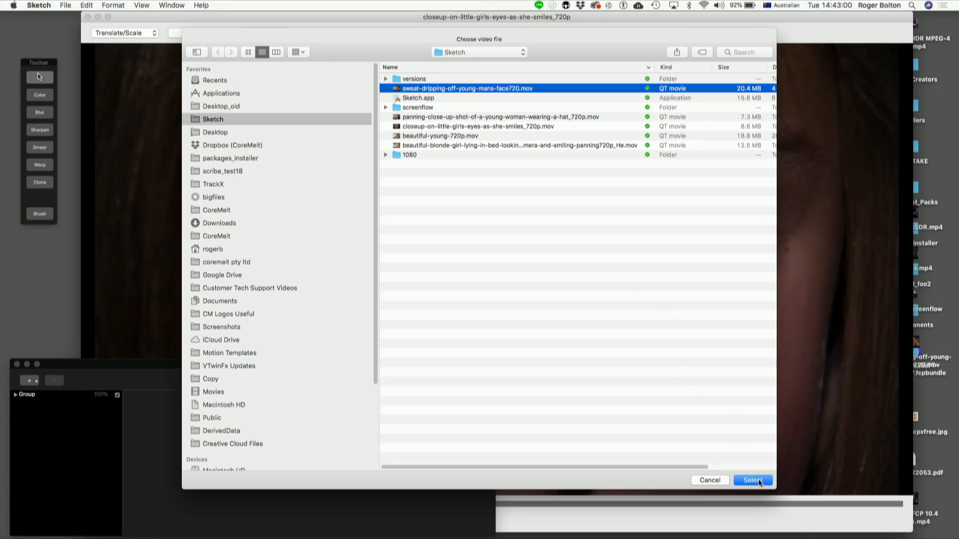
click(752, 480)
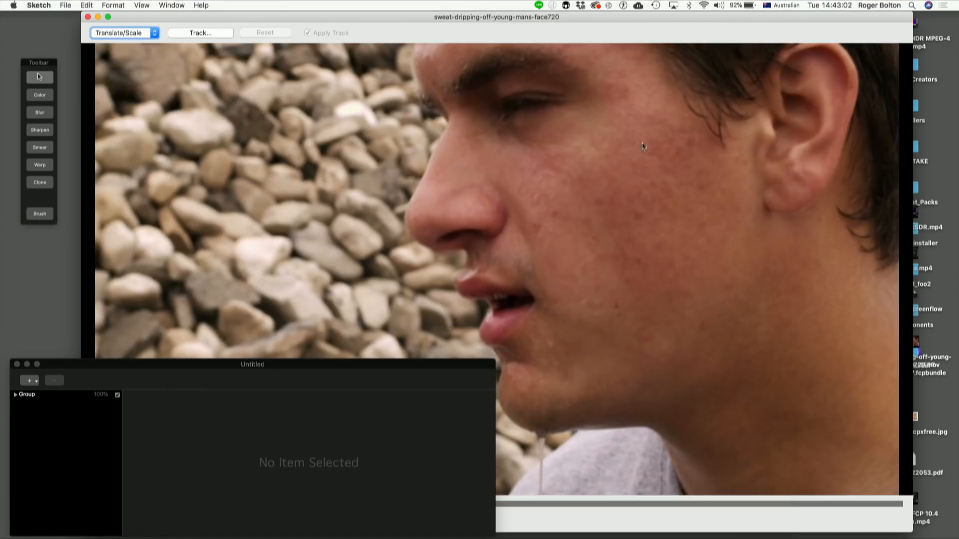